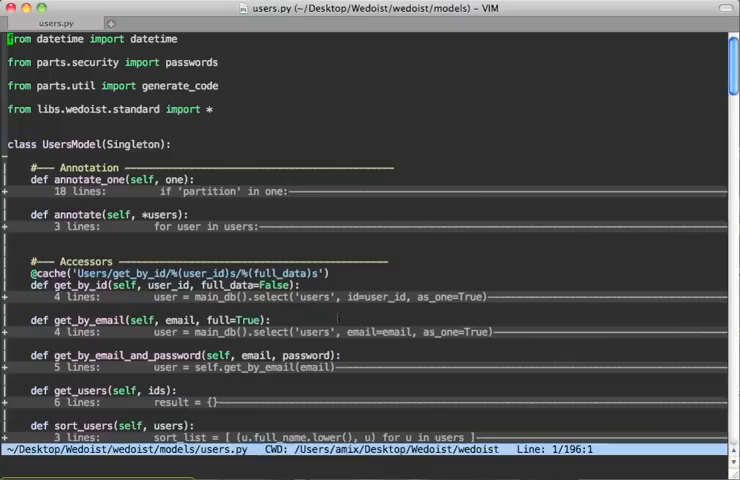
Scroll to get_users in users.py and append an is_fluffy parameter
{"action": "scroll", "scroll_direction": "down", "scroll_amount": 3}
{"action": "type", "text": ", is_fluffy"}
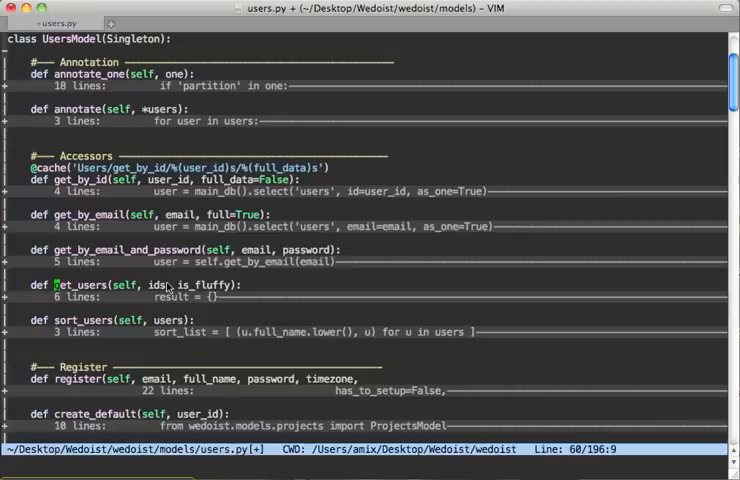
Select get_users and vimgrep it across all Python files, stepping through matches to items.py
{"action": "key", "text": "v"}
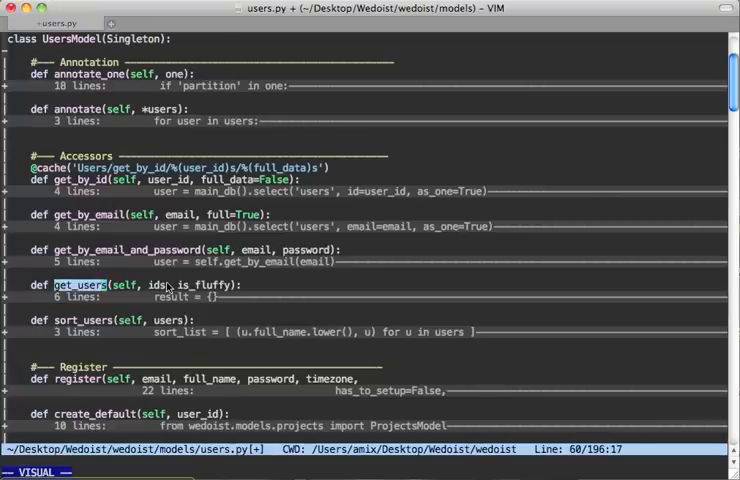
{"action": "type", "text": ":vimgrep /get_users/ **/*."}
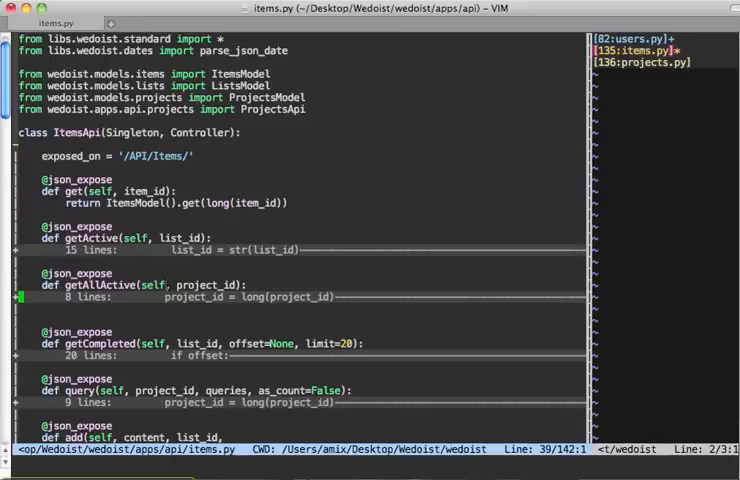
Open :help for copen in a split and scroll through the quickfix window help
{"action": "type", "text": ":help co"}
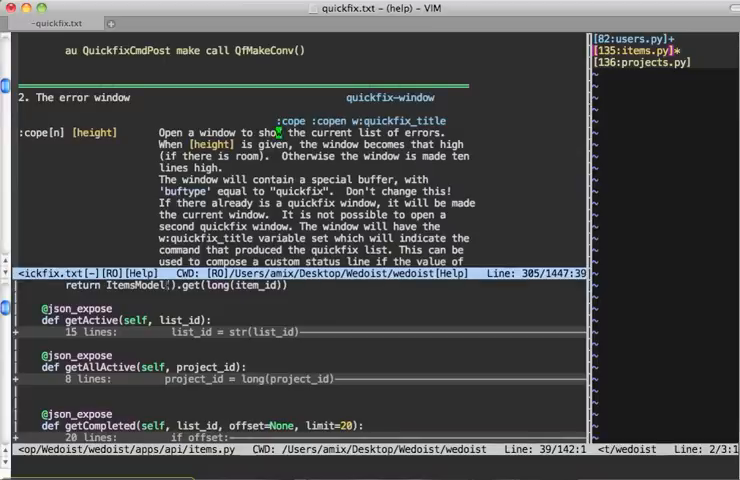
{"action": "scroll", "scroll_direction": "down", "scroll_amount": 3}
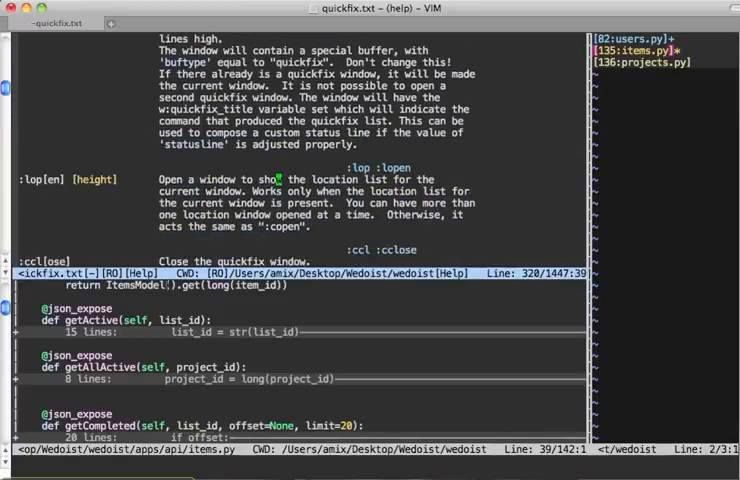
{"action": "scroll", "scroll_direction": "down", "scroll_amount": 3}
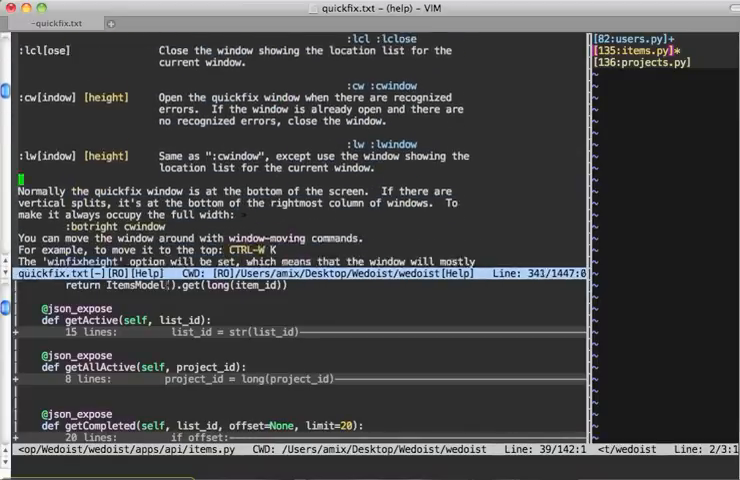